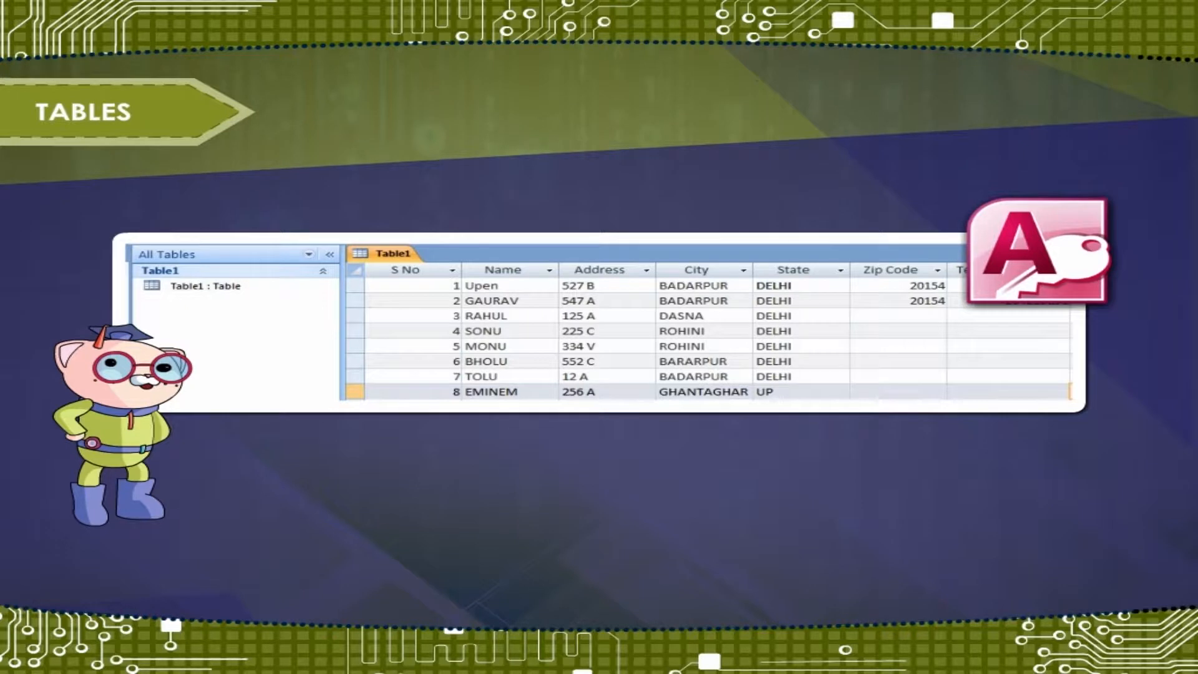
Design a new table with Text fields STD ID, STD NAME, GENDER, PHONE, ADDRESS.
left_click(502, 269)
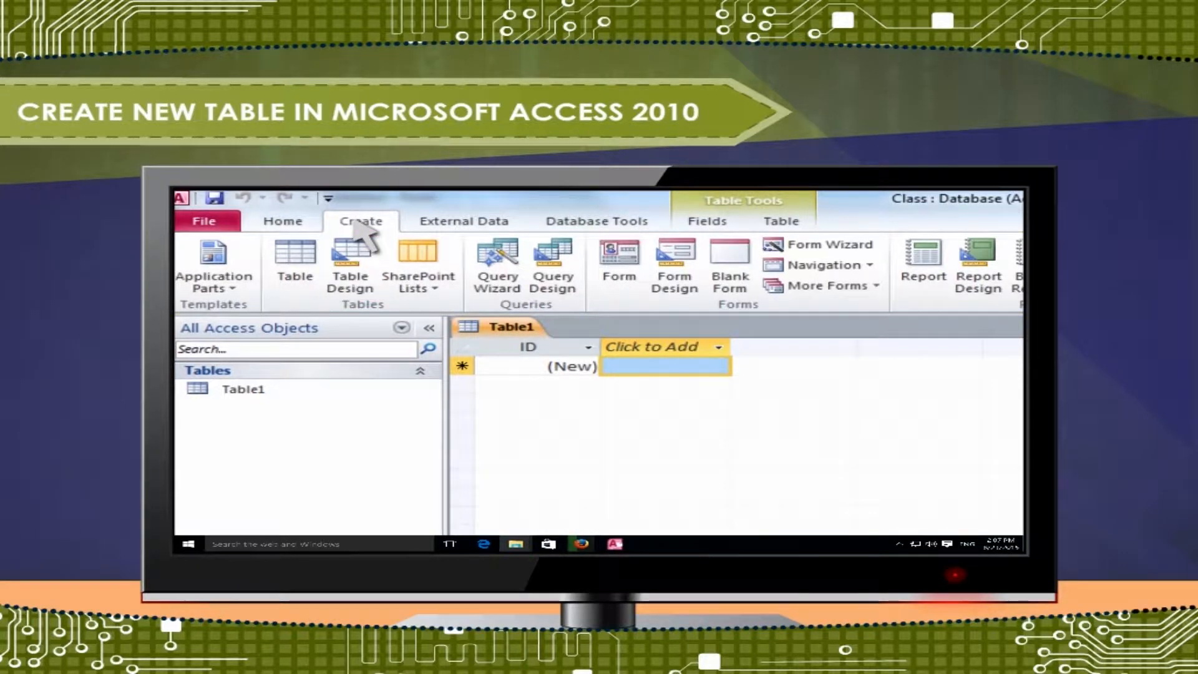
left_click(350, 268)
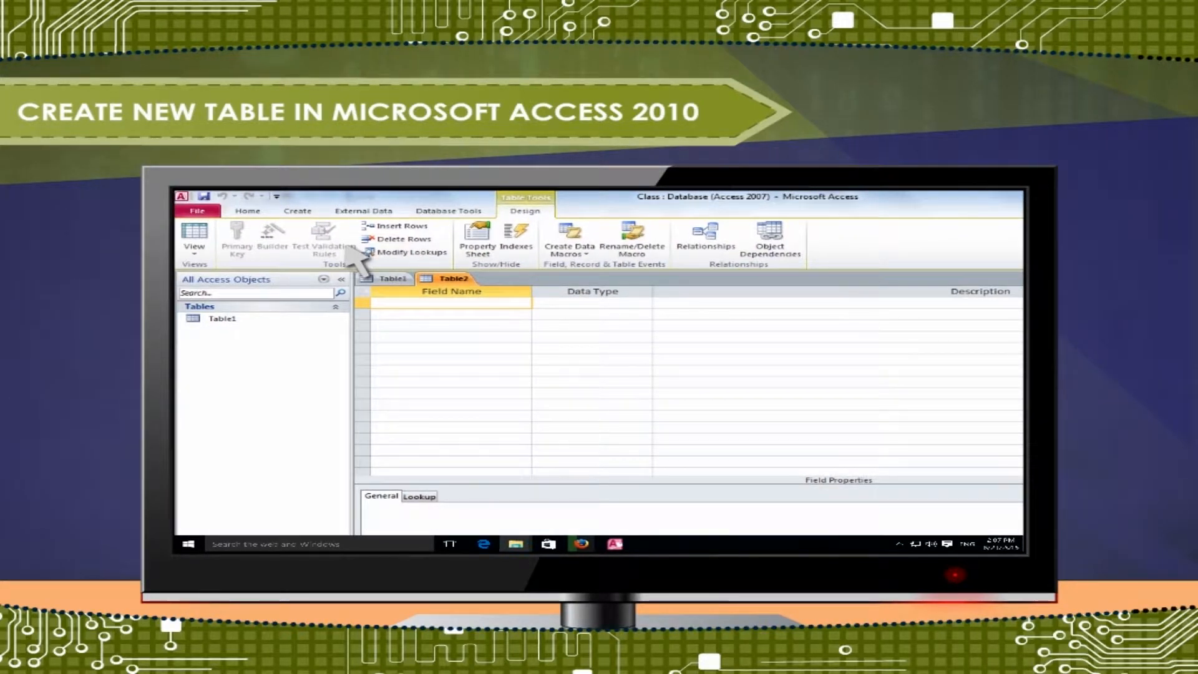
type("STD ID")
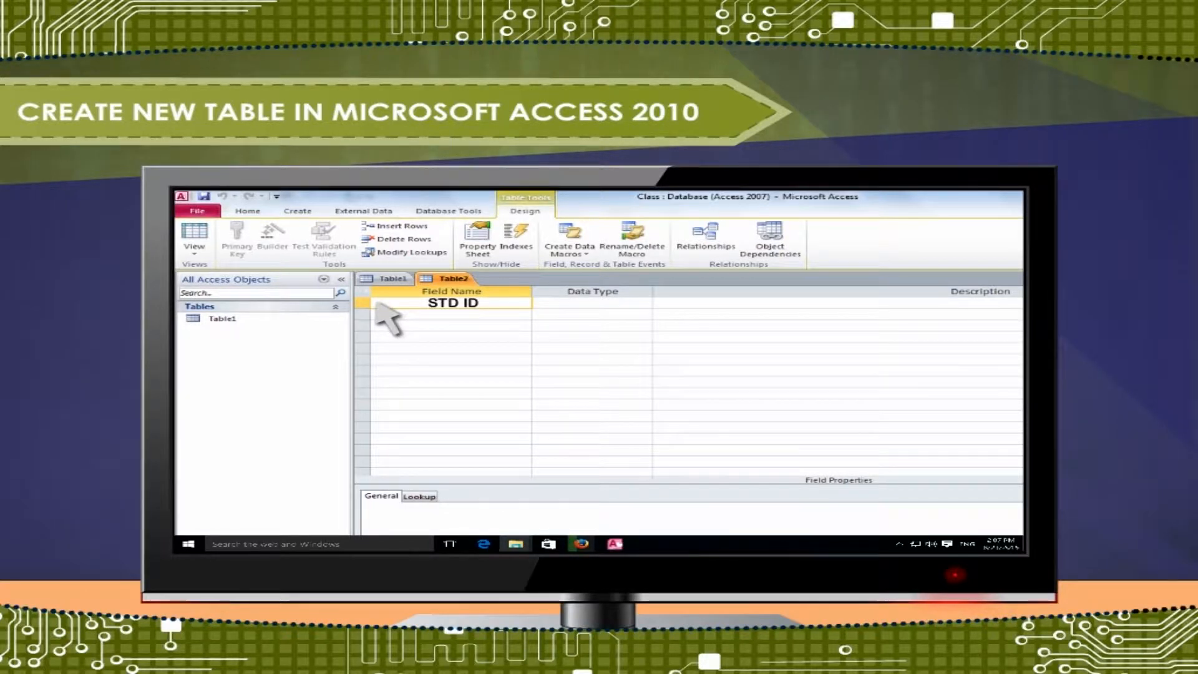
right_click(382, 302)
type("STD NAME")
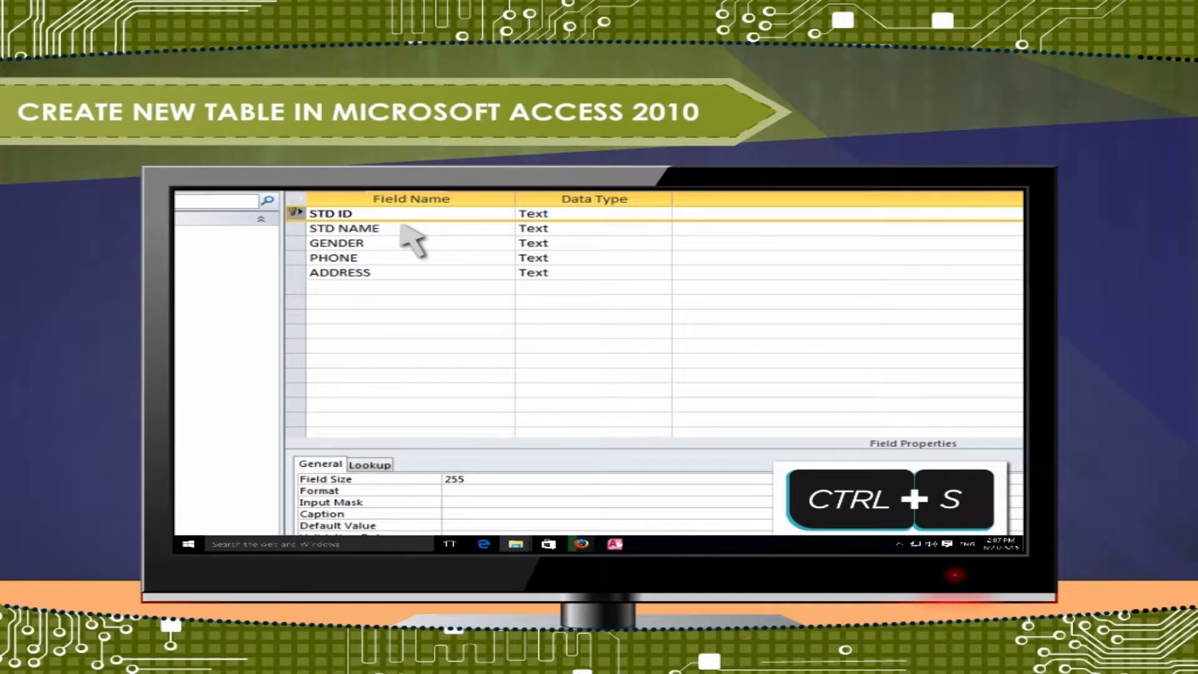
Save the Table2 design with Ctrl+S and answer the no-primary-key warning.
key("ctrl+s")
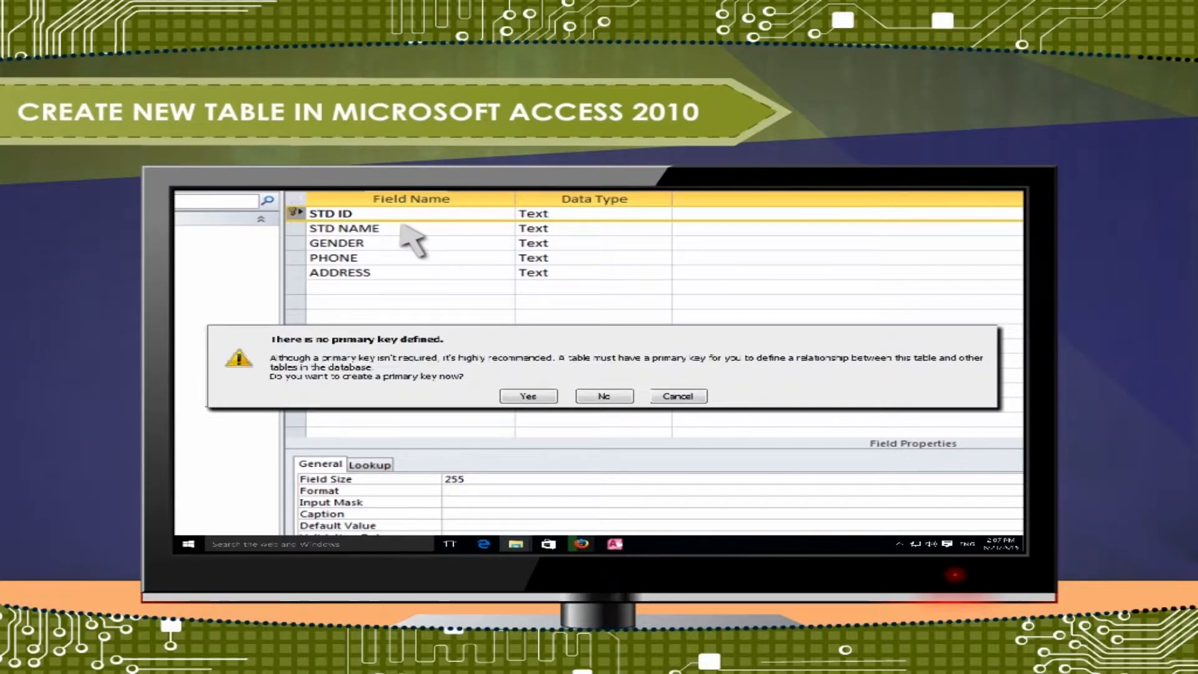
mouse_move(500, 371)
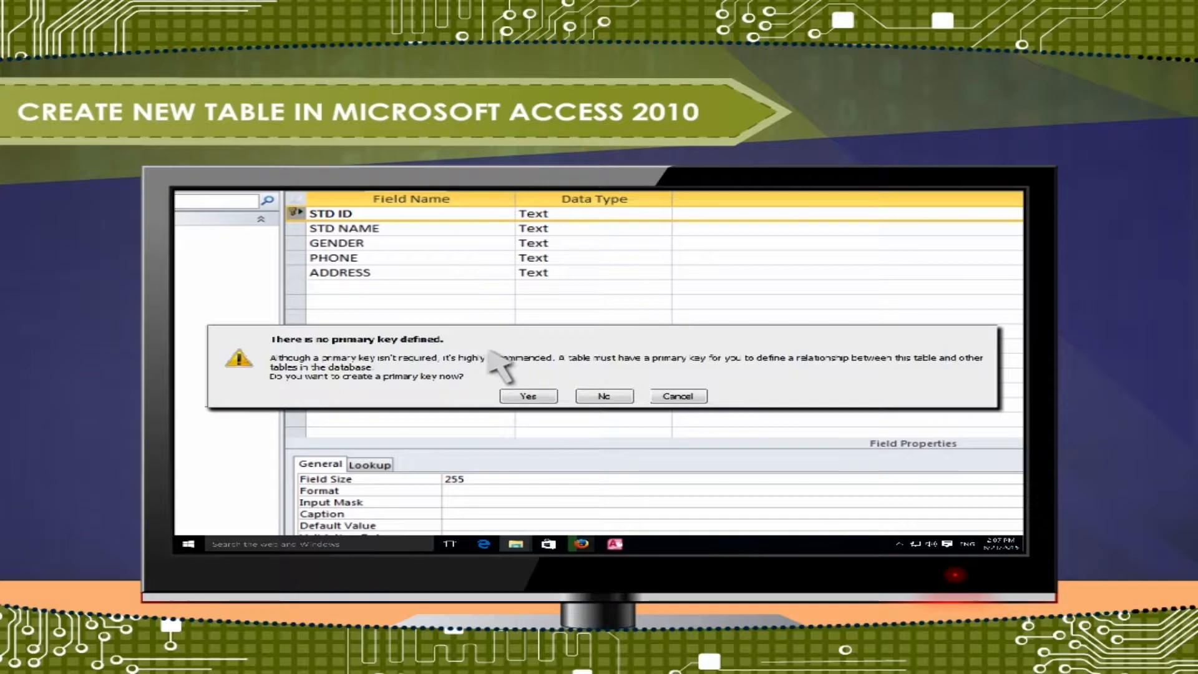
left_click(603, 395)
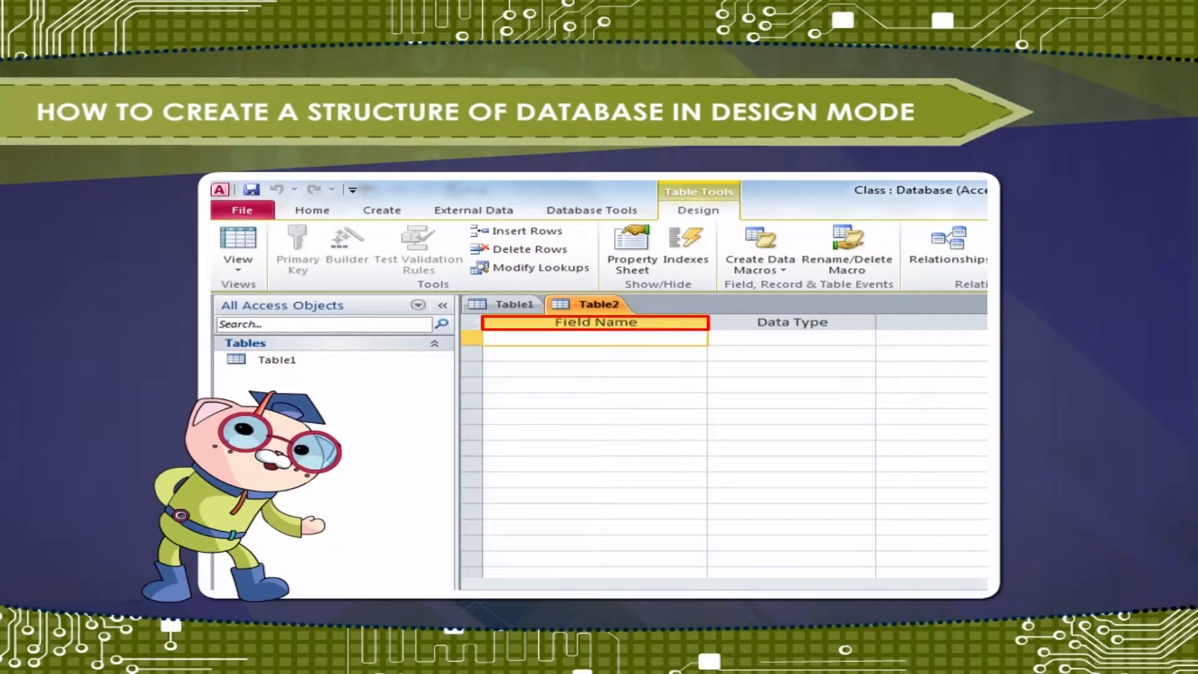
left_click(879, 339)
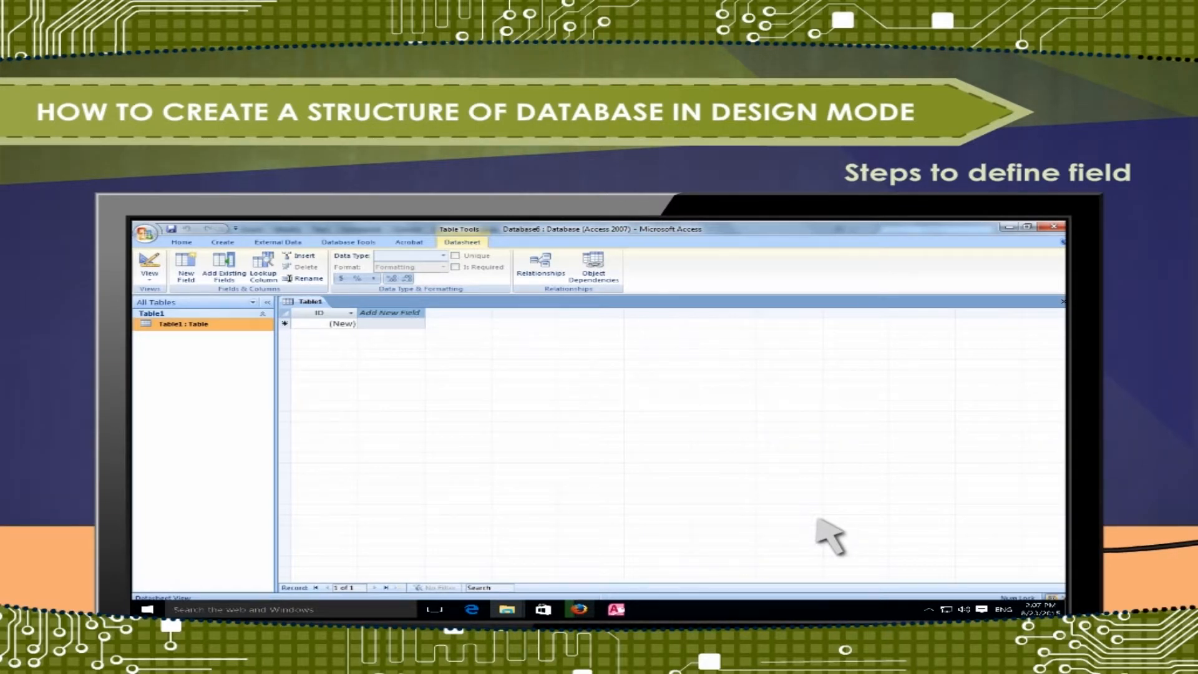
Switch the empty Table1 to Design View from the View dropdown.
left_click(390, 322)
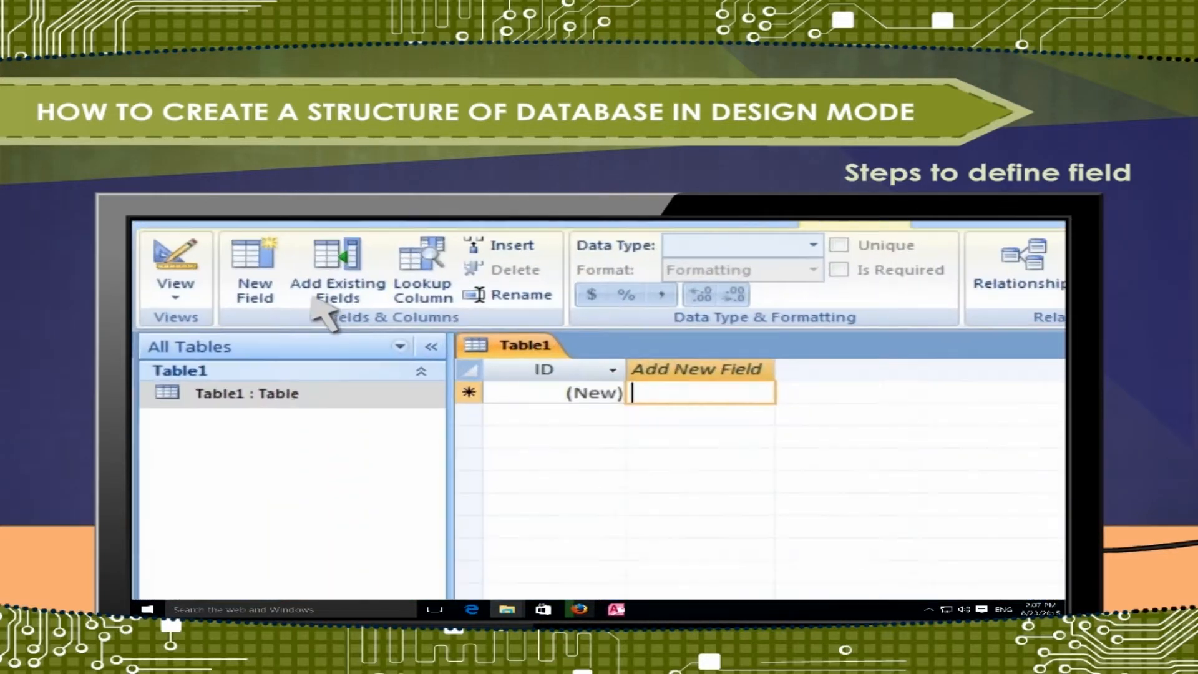
left_click(175, 263)
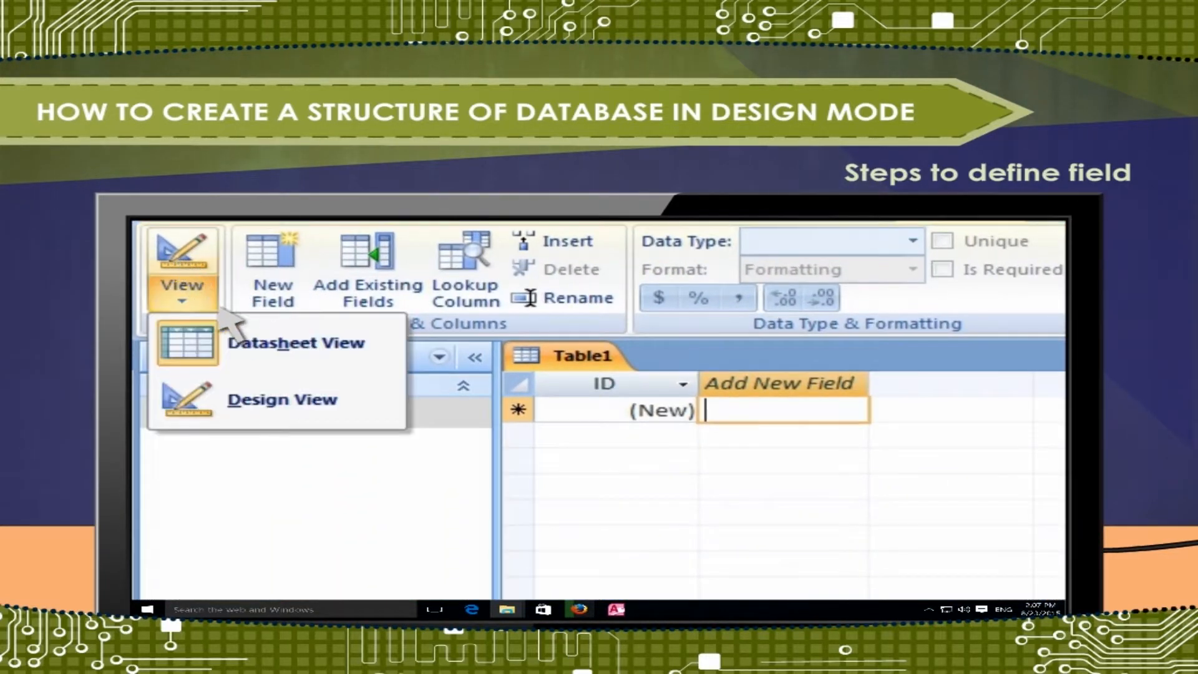
left_click(281, 399)
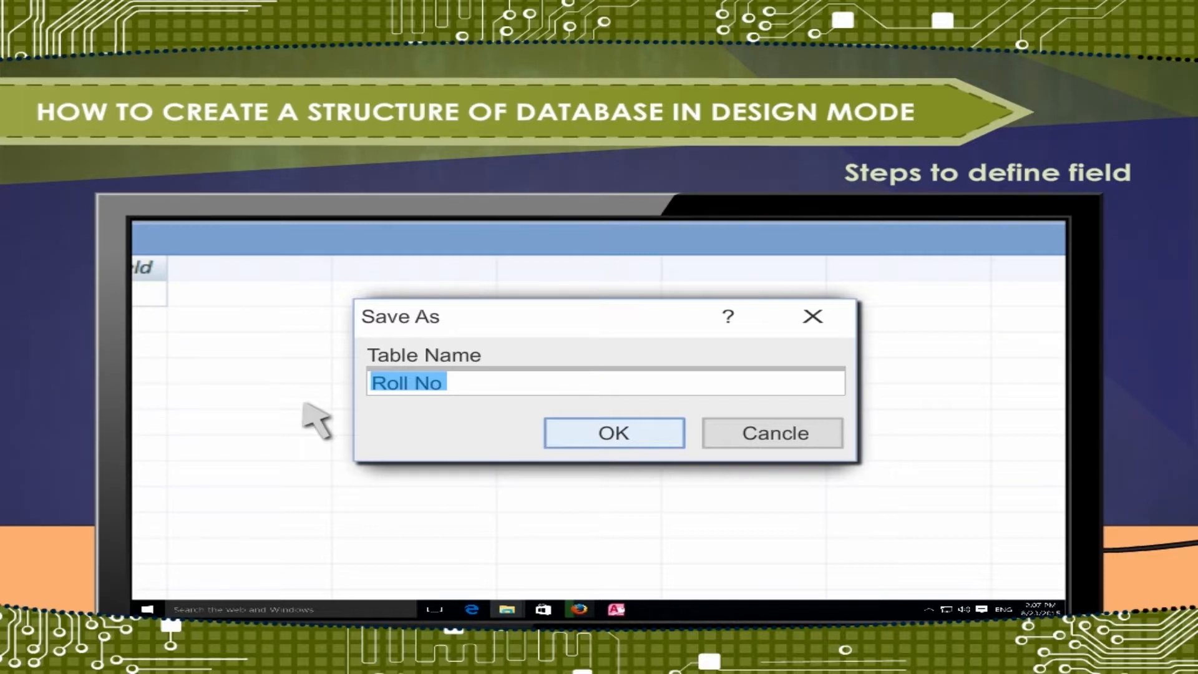
Save the table as Roll No and choose a data type for the Student Name field.
left_click(613, 433)
type("Student Name")
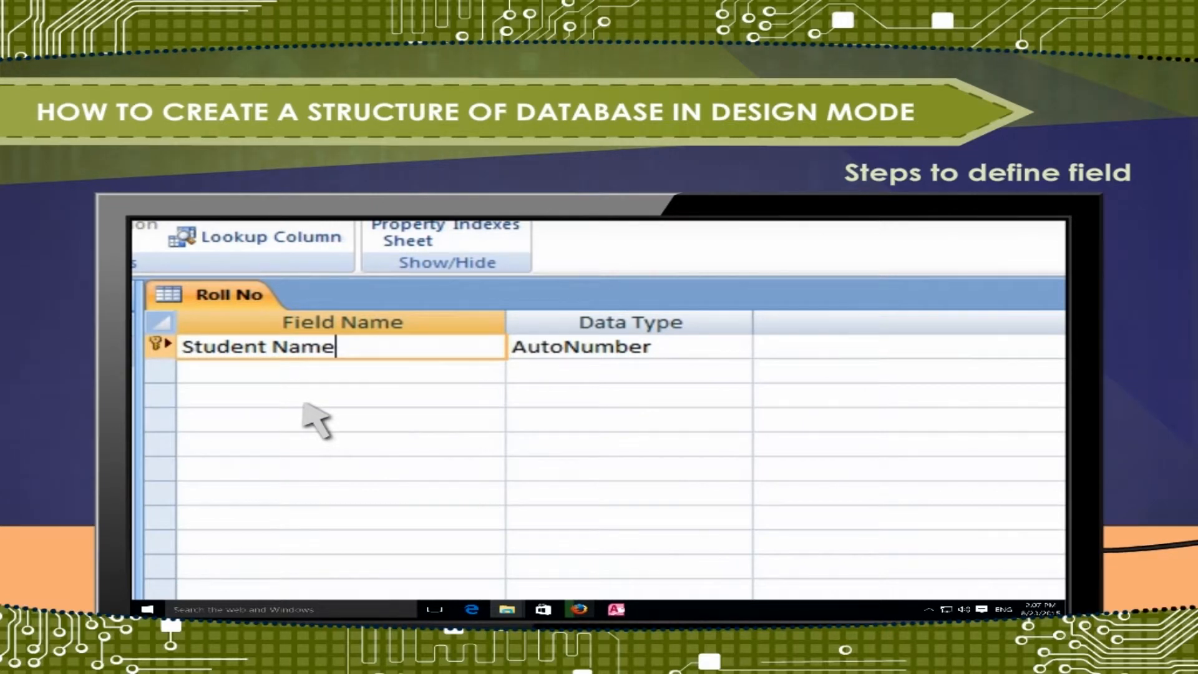
left_click(736, 347)
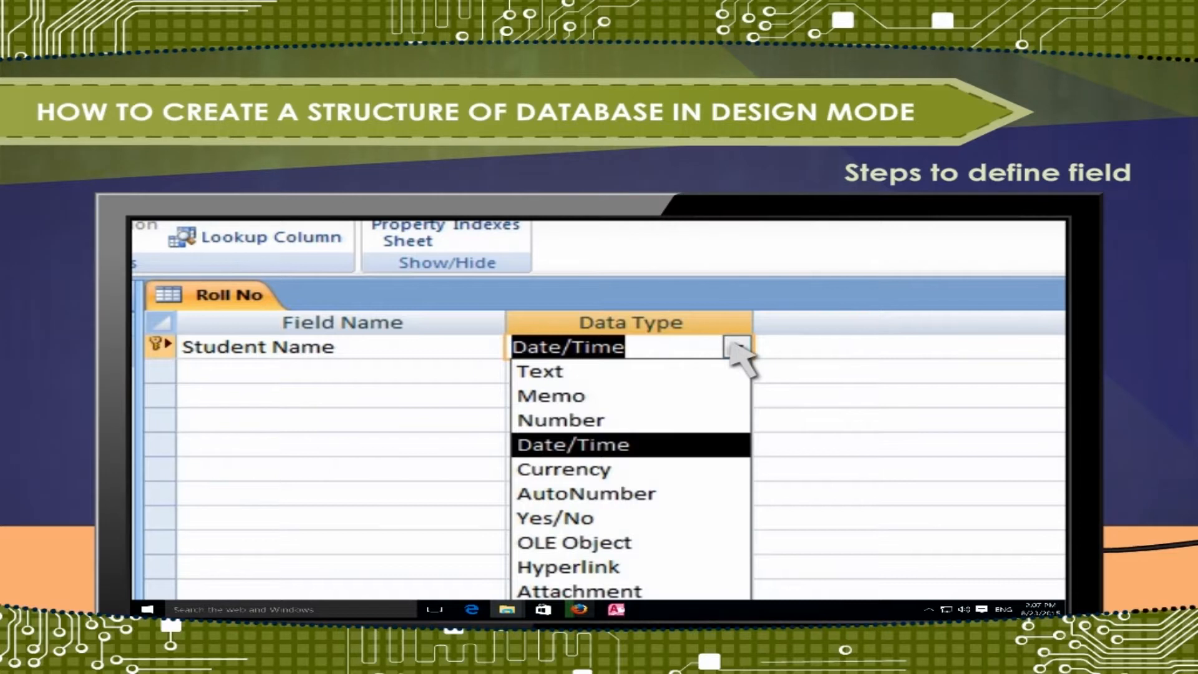
left_click(572, 443)
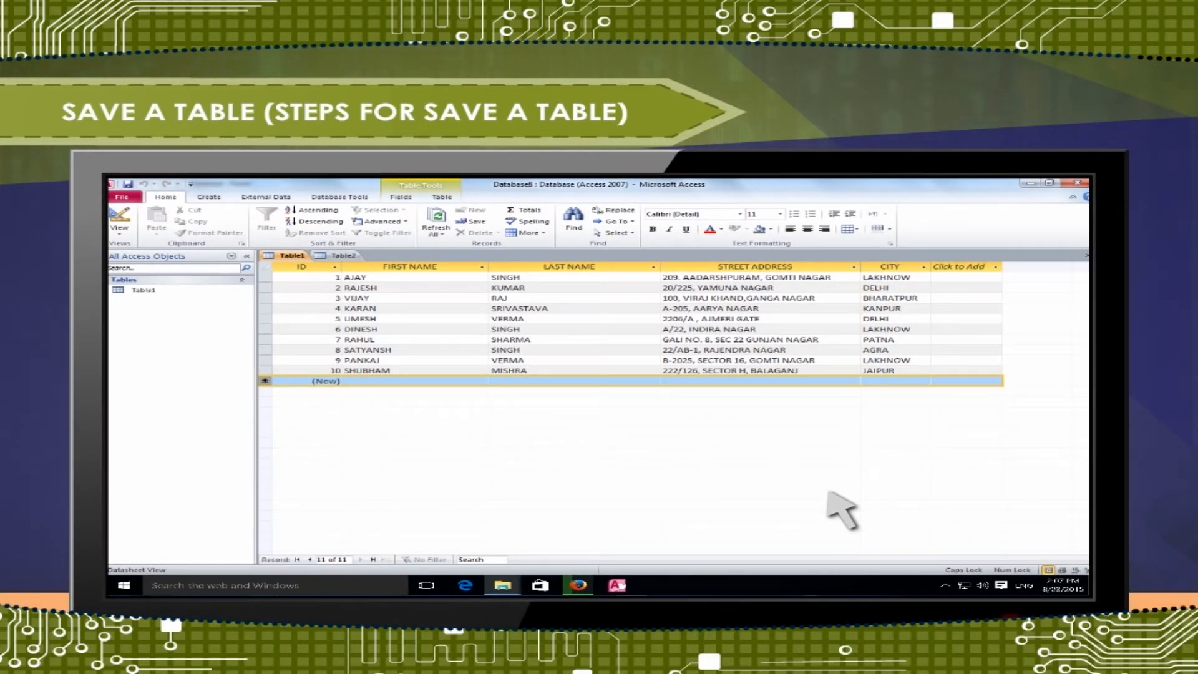
Save the student records table as Table 1 via Quick Access Save, then Ctrl+S.
left_click(123, 197)
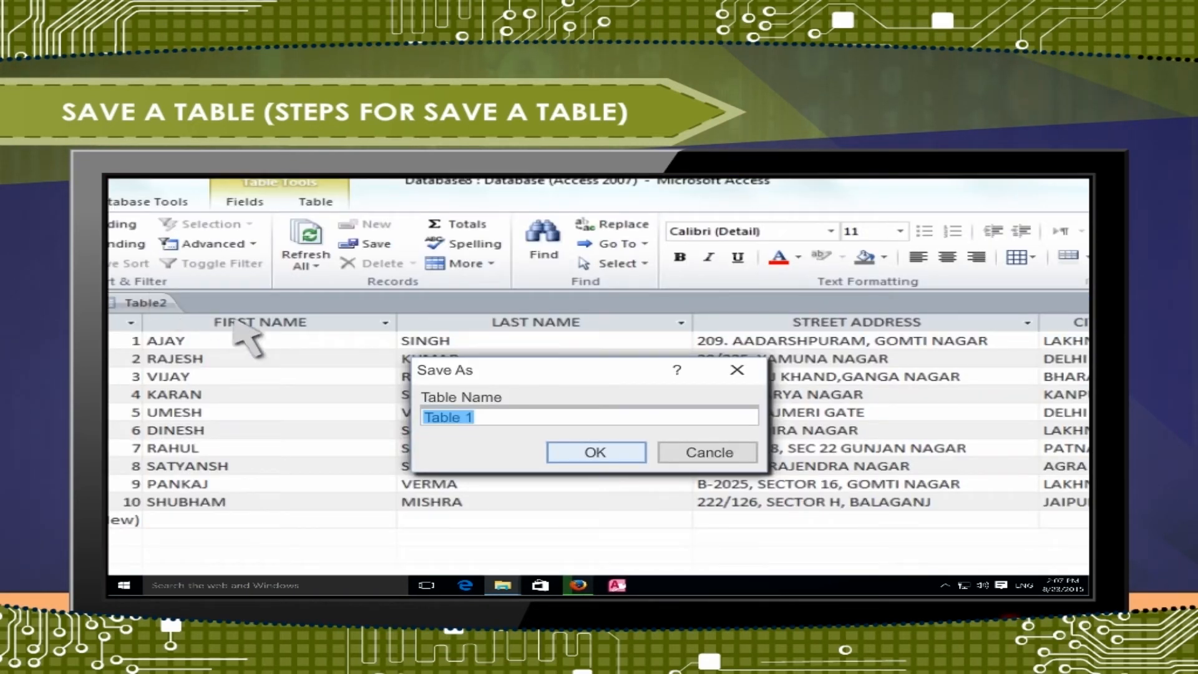
left_click(595, 451)
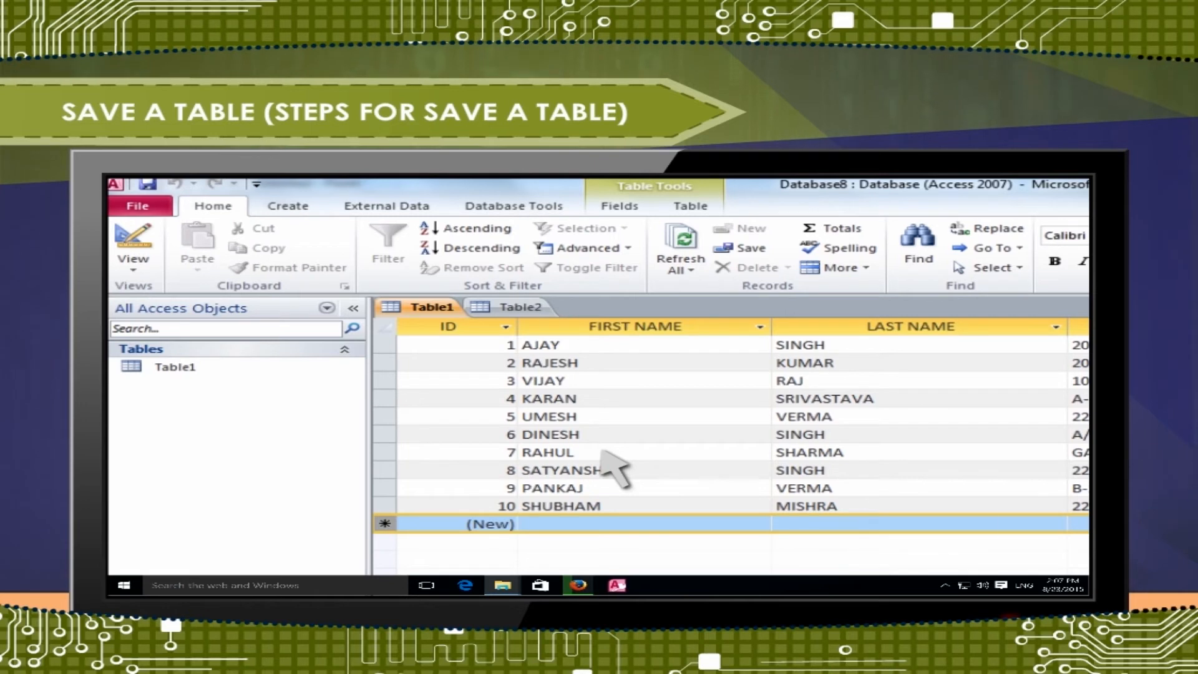
key("ctrl+s")
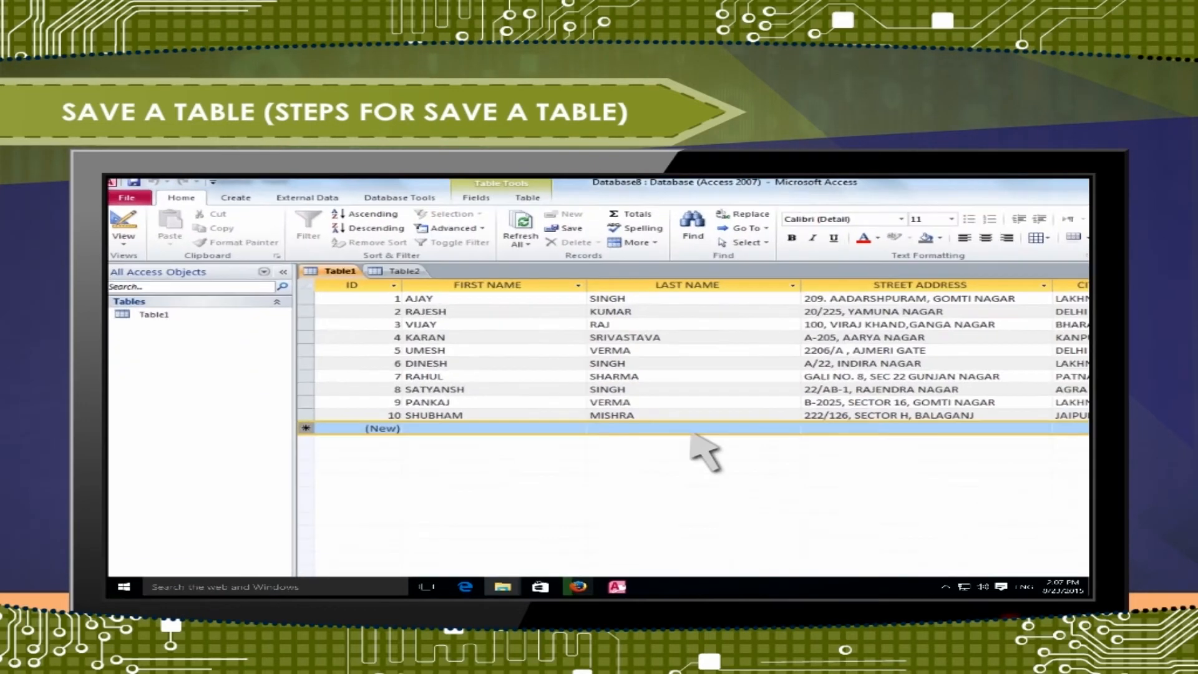
Save the table again as Table 1 through File > Save.
left_click(127, 197)
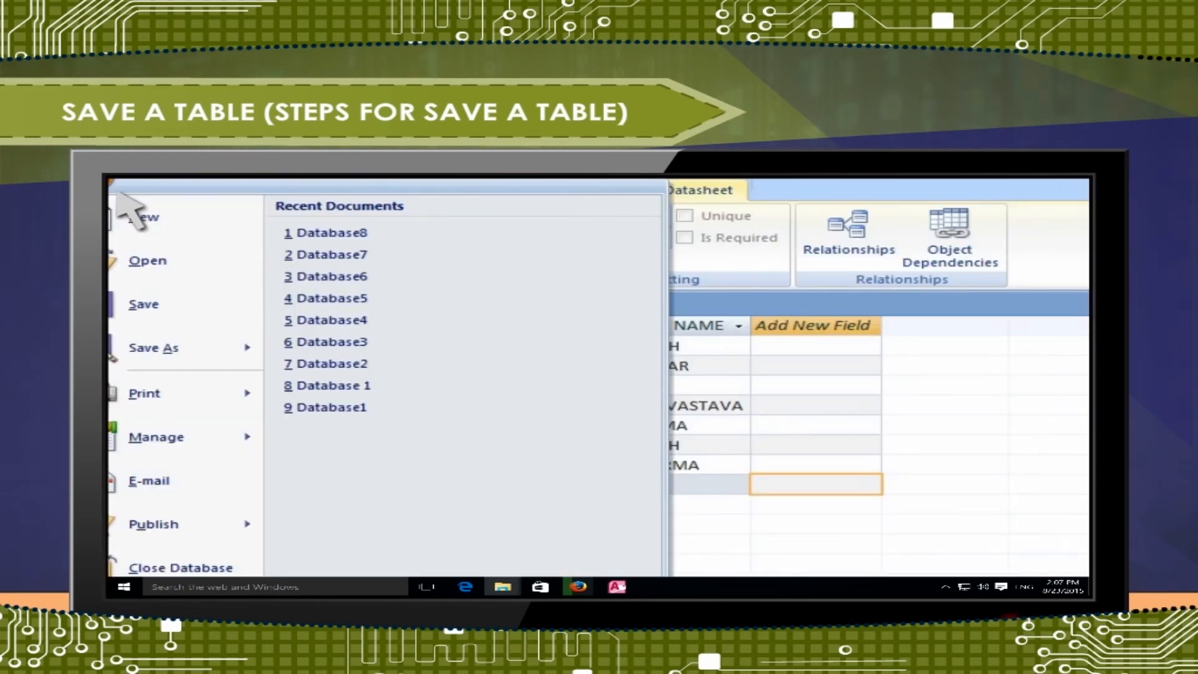
left_click(143, 304)
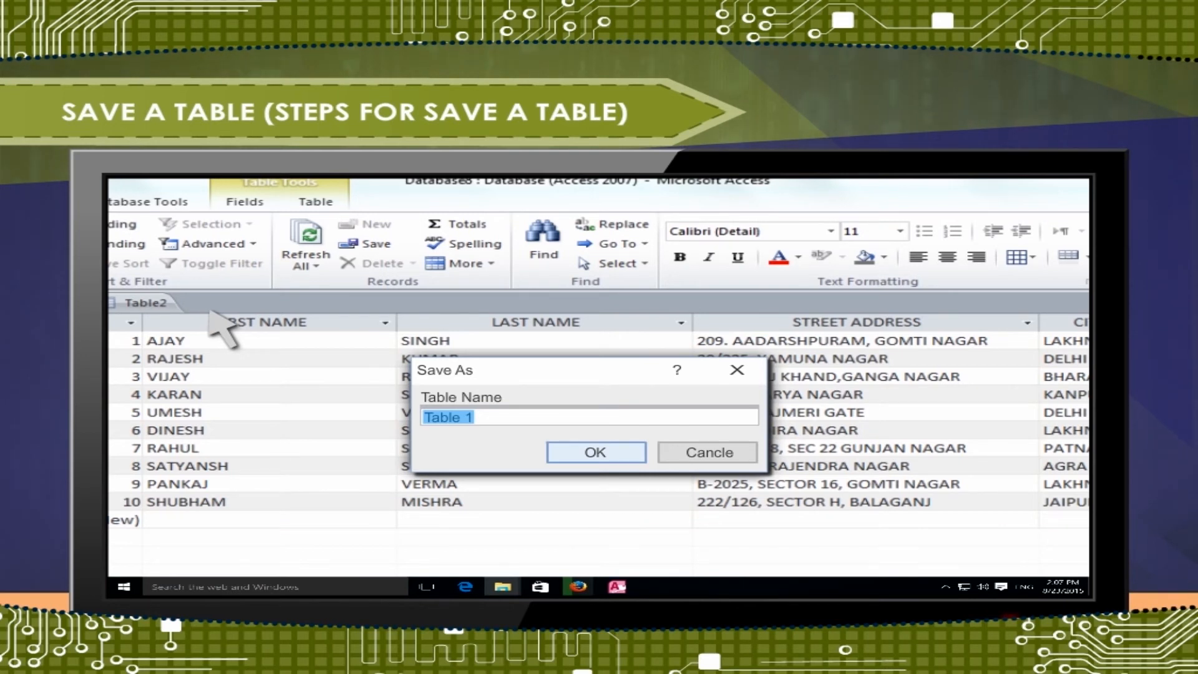
left_click(595, 452)
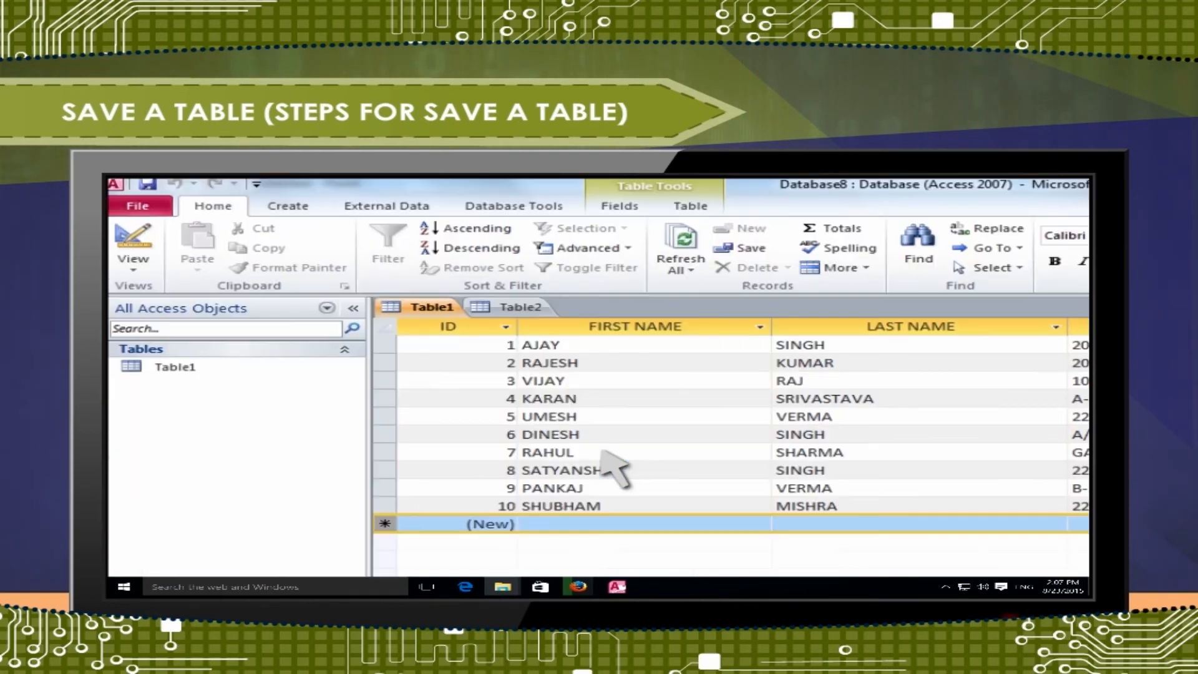